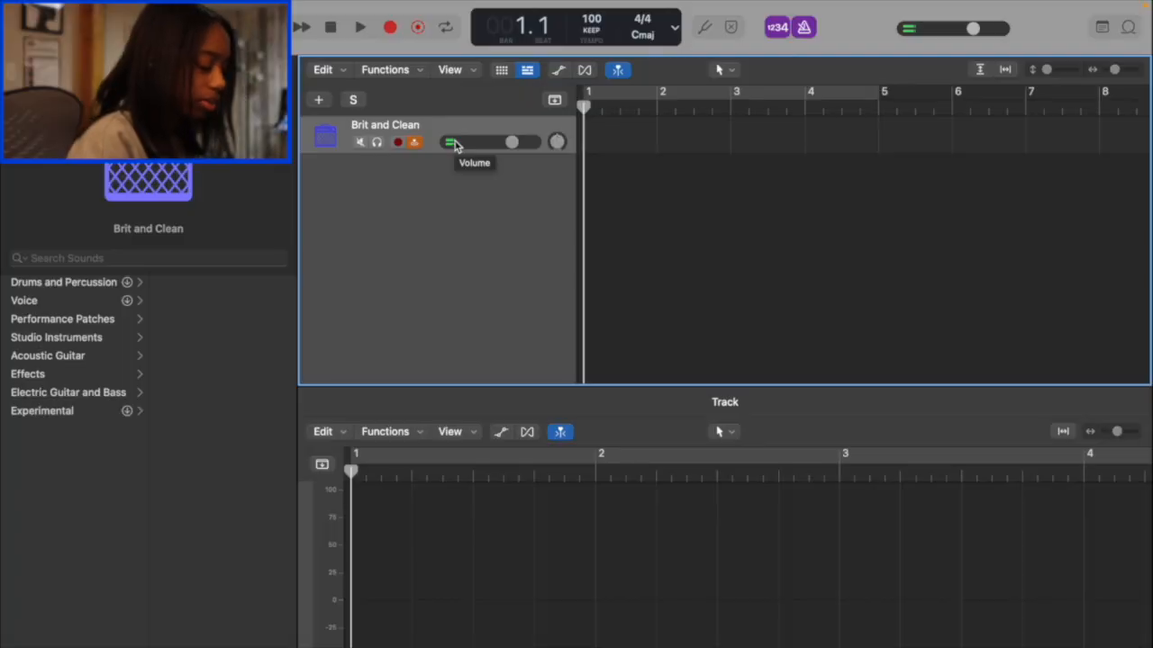
# Step: Record a four-bar lead guitar take on Brit and Clean, creating region 'Brit and Clean#10'
pyautogui.click(359, 26)
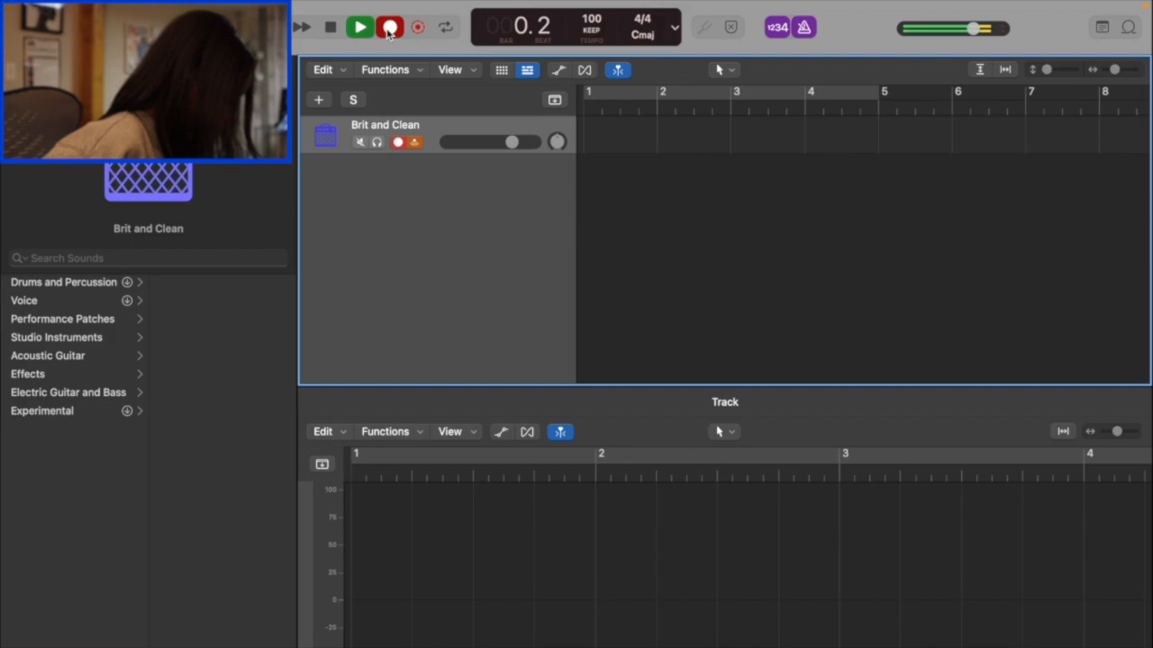
pyautogui.click(390, 27)
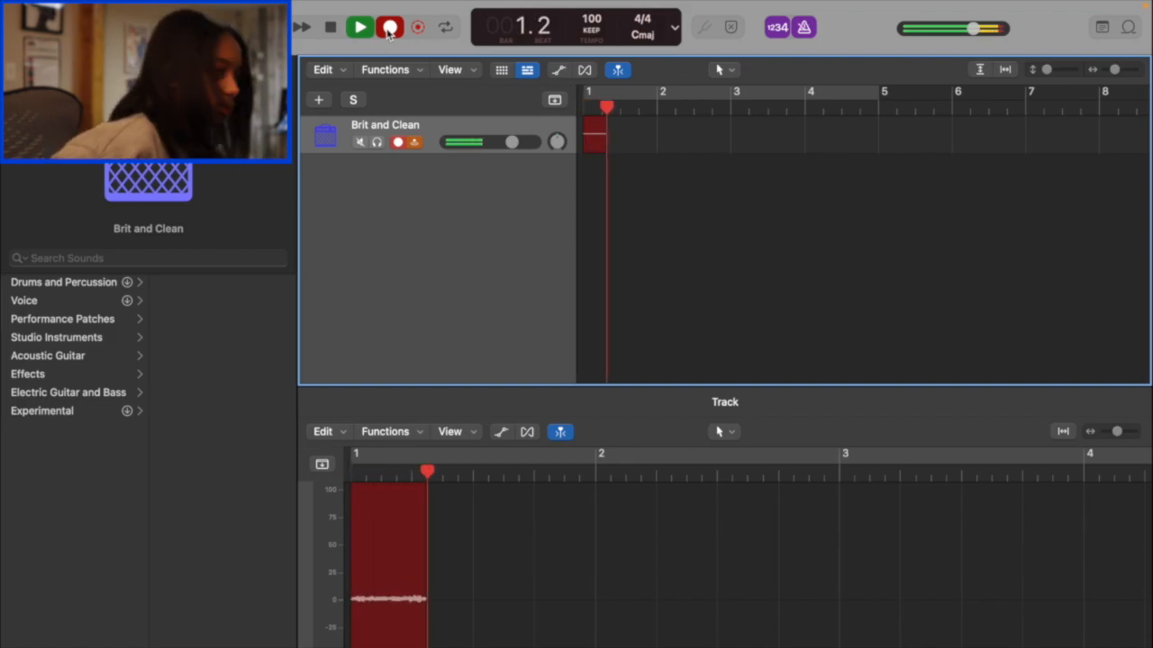
pyautogui.click(445, 27)
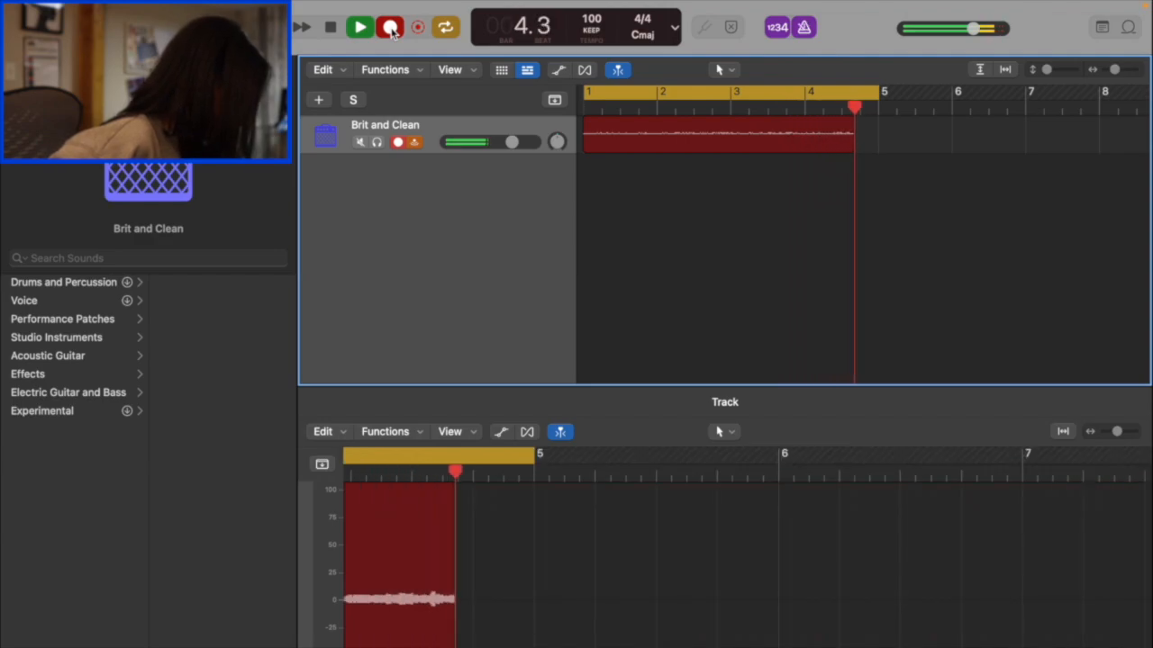
pyautogui.click(390, 27)
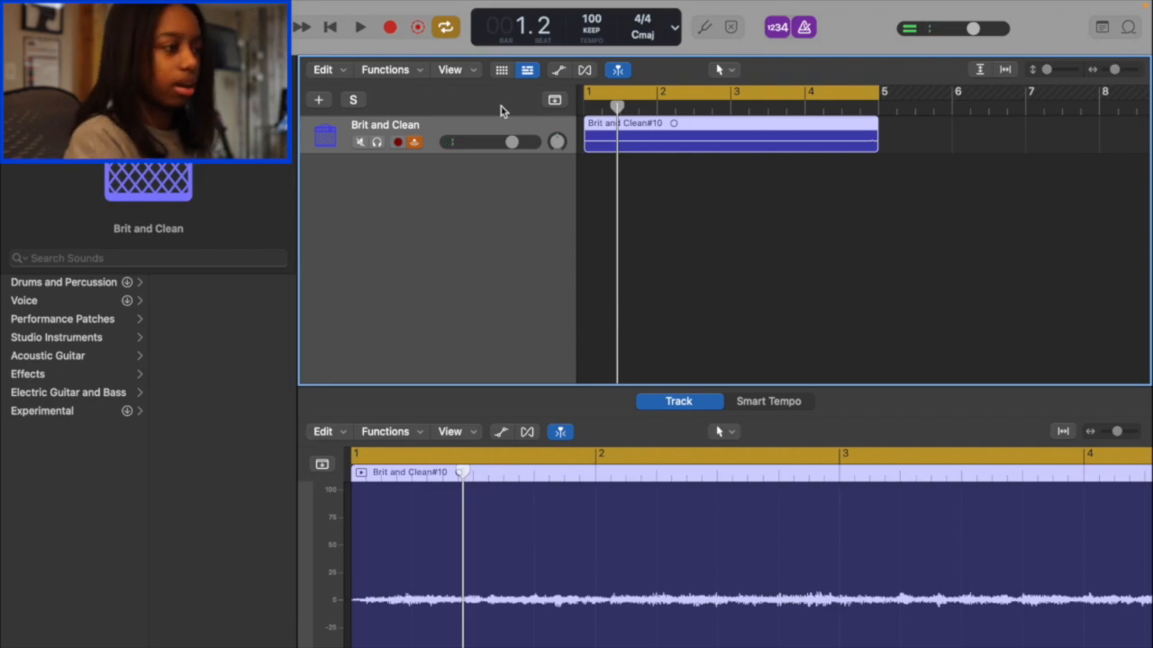
# Step: Add a SoCal drummer track, audition its beat, and apply the Golden State preset
pyautogui.click(329, 27)
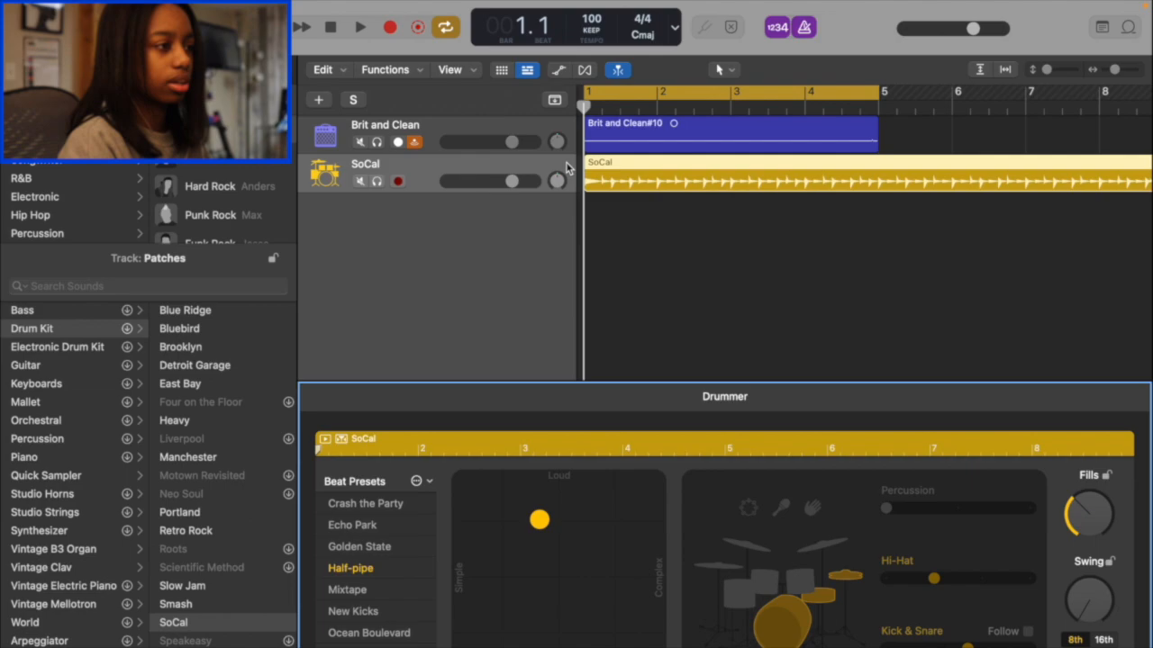
pyautogui.moveTo(568, 180)
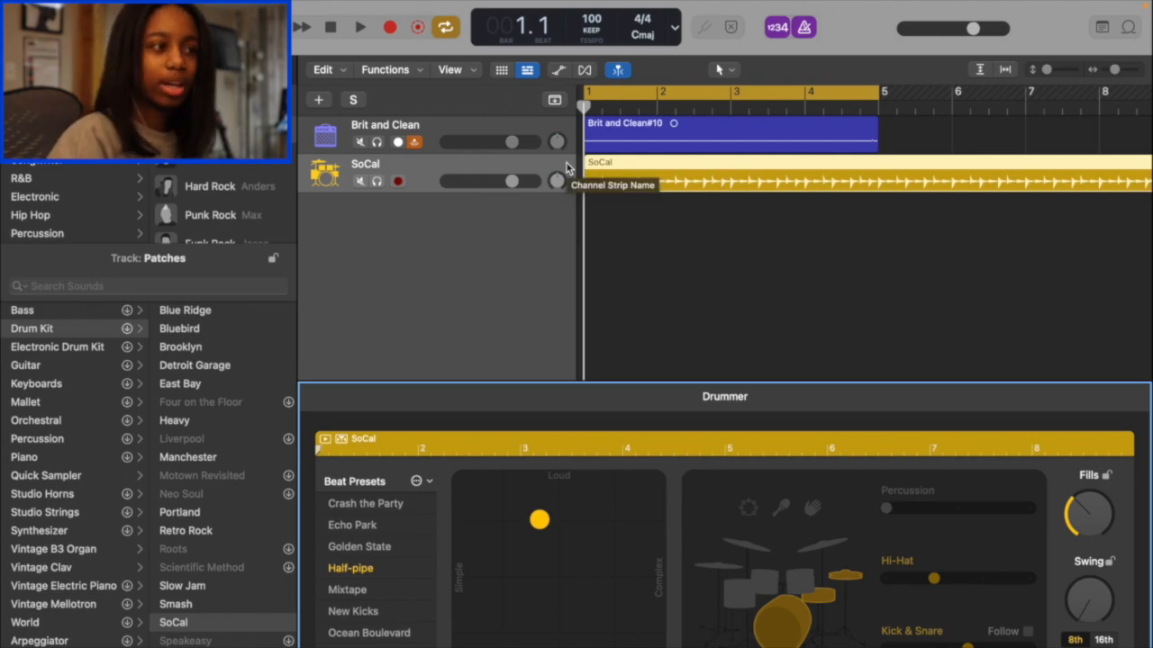
pyautogui.click(359, 27)
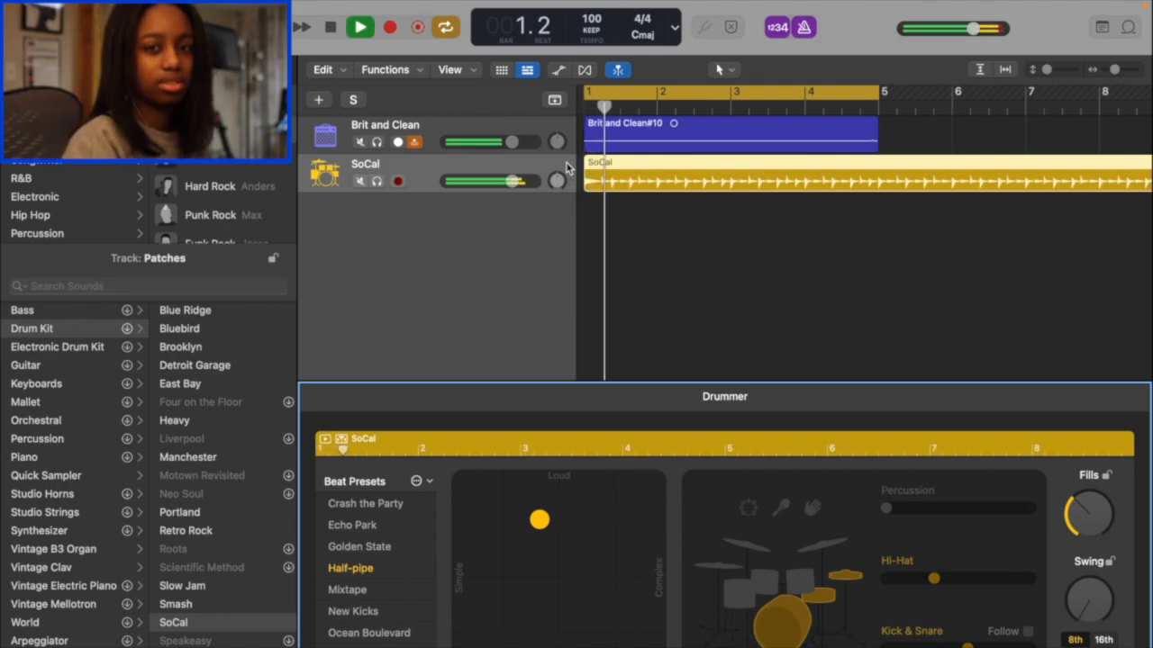
pyautogui.click(359, 26)
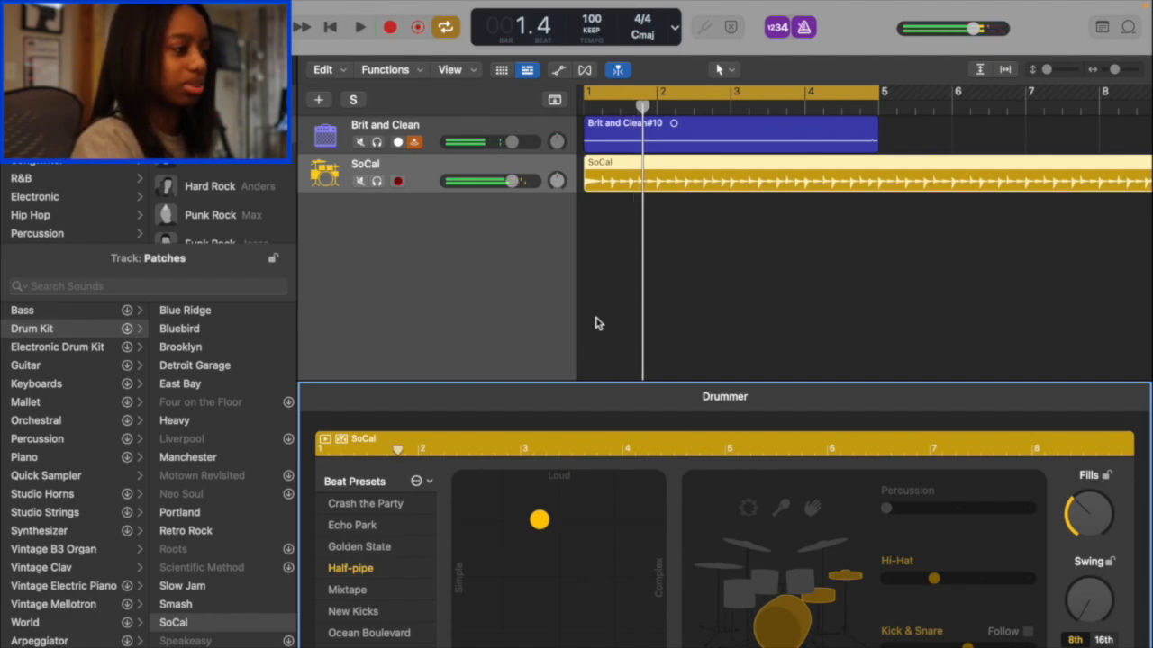
pyautogui.click(358, 547)
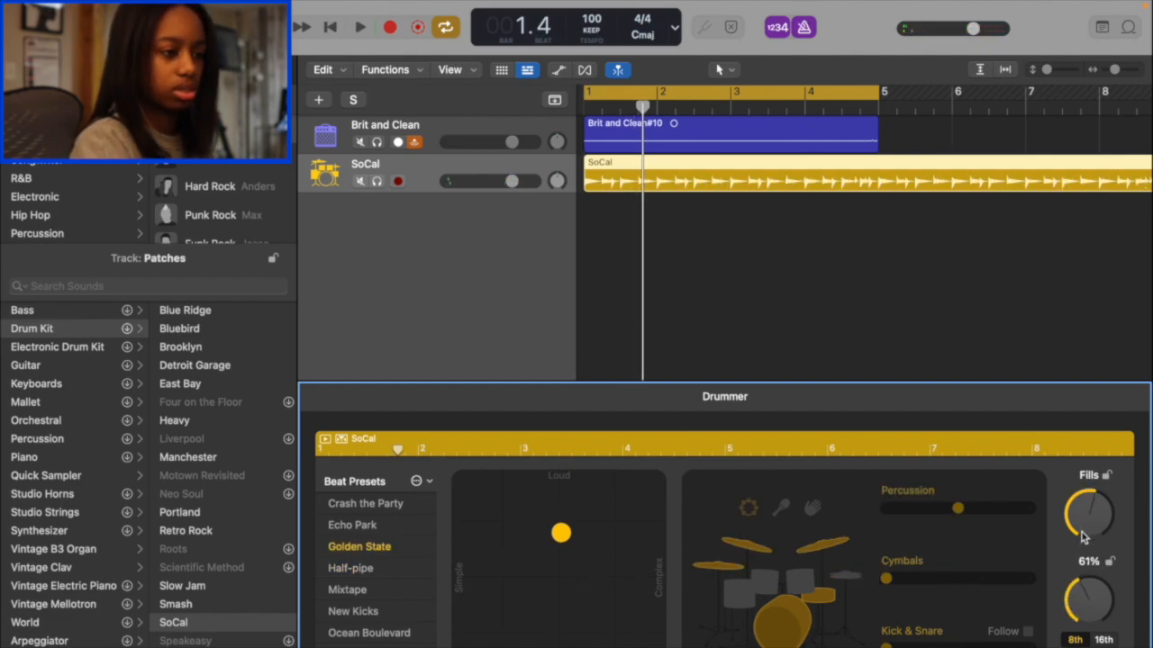
pyautogui.click(360, 26)
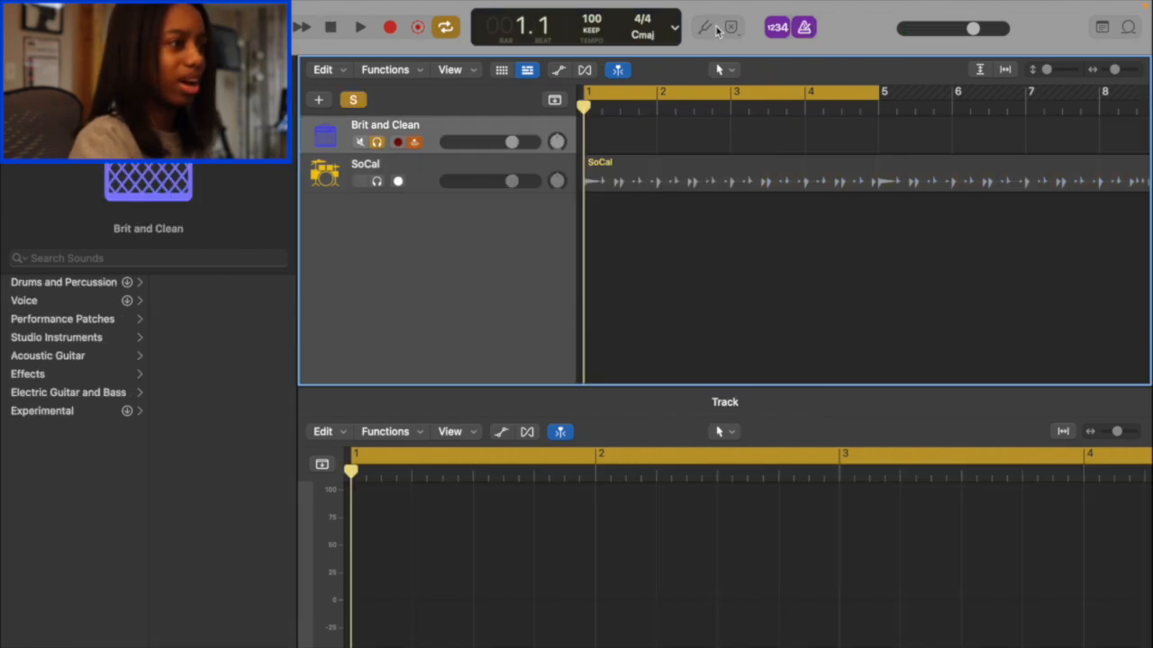
# Step: Record a fresh four-bar guitar take, 'Brit and Clean#11', through bar 5
pyautogui.click(417, 27)
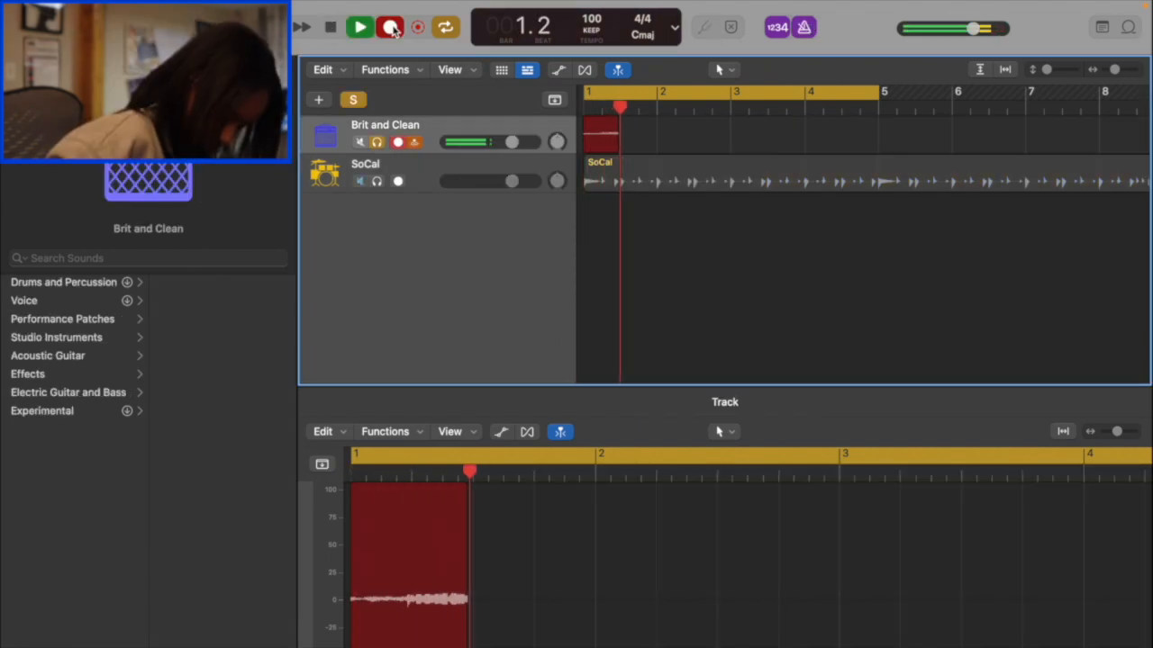
pyautogui.click(391, 26)
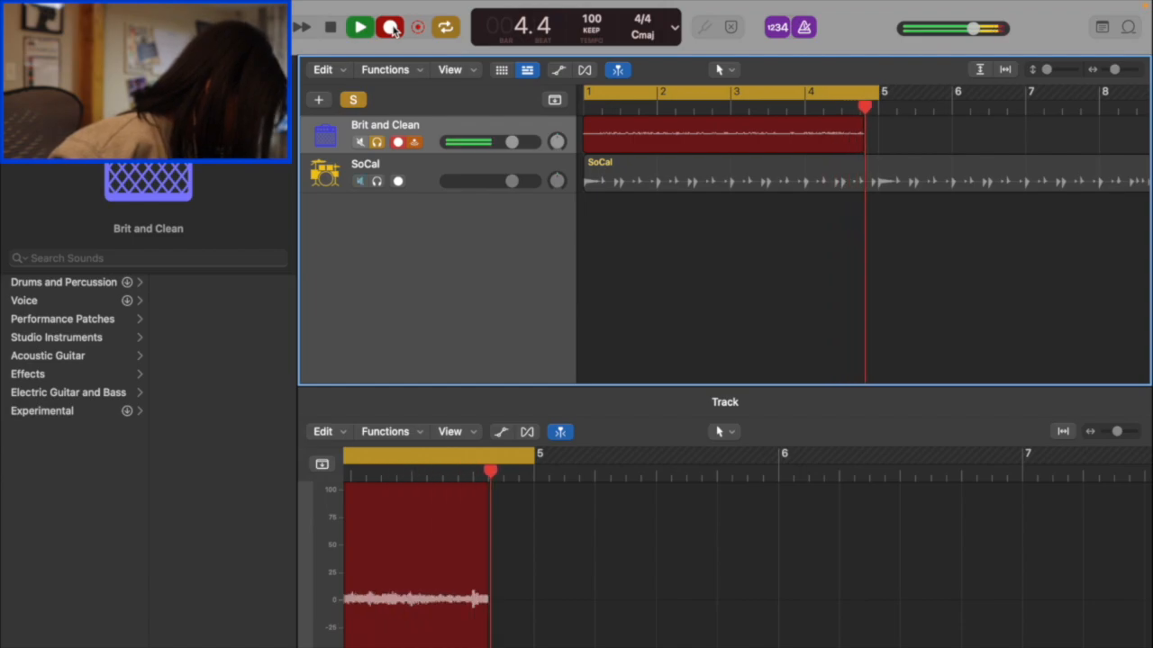
pyautogui.click(358, 26)
pyautogui.write('60')
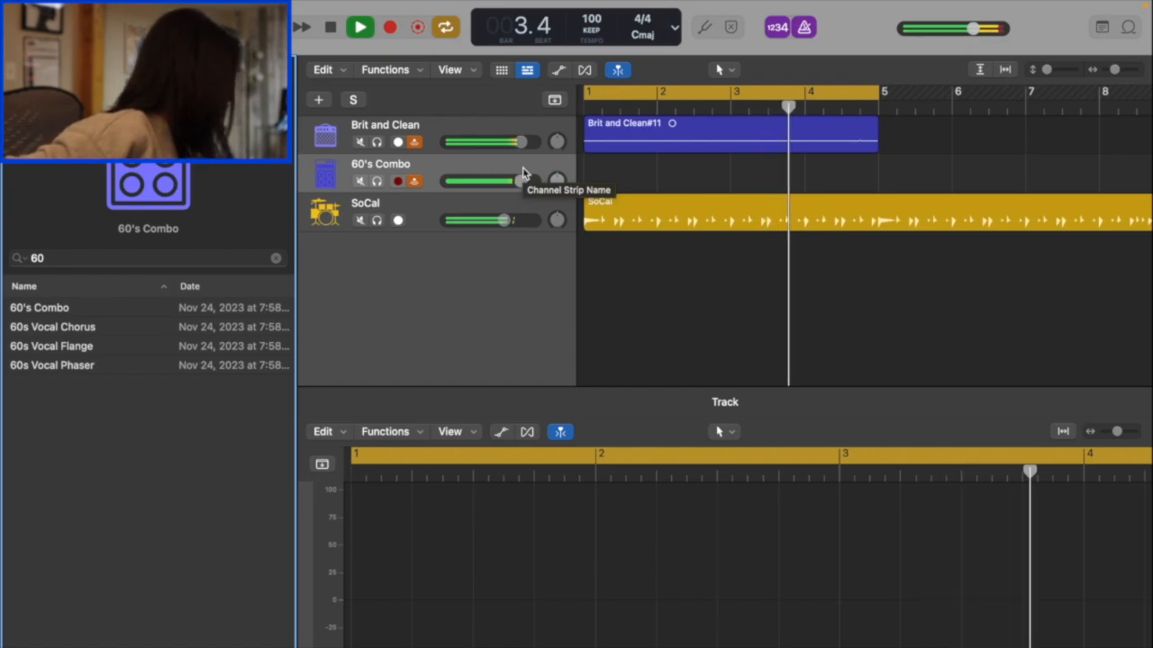
# Step: Record the four-bar bass take '60's Combo#01' on the 60's Combo track
pyautogui.click(360, 26)
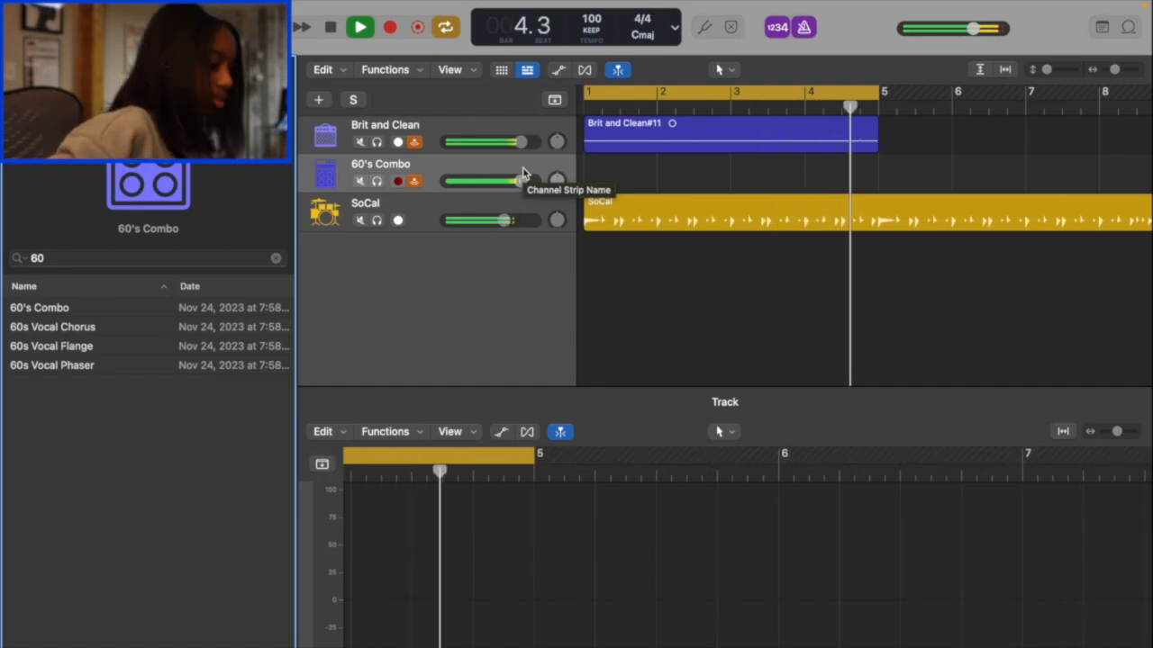
pyautogui.click(389, 27)
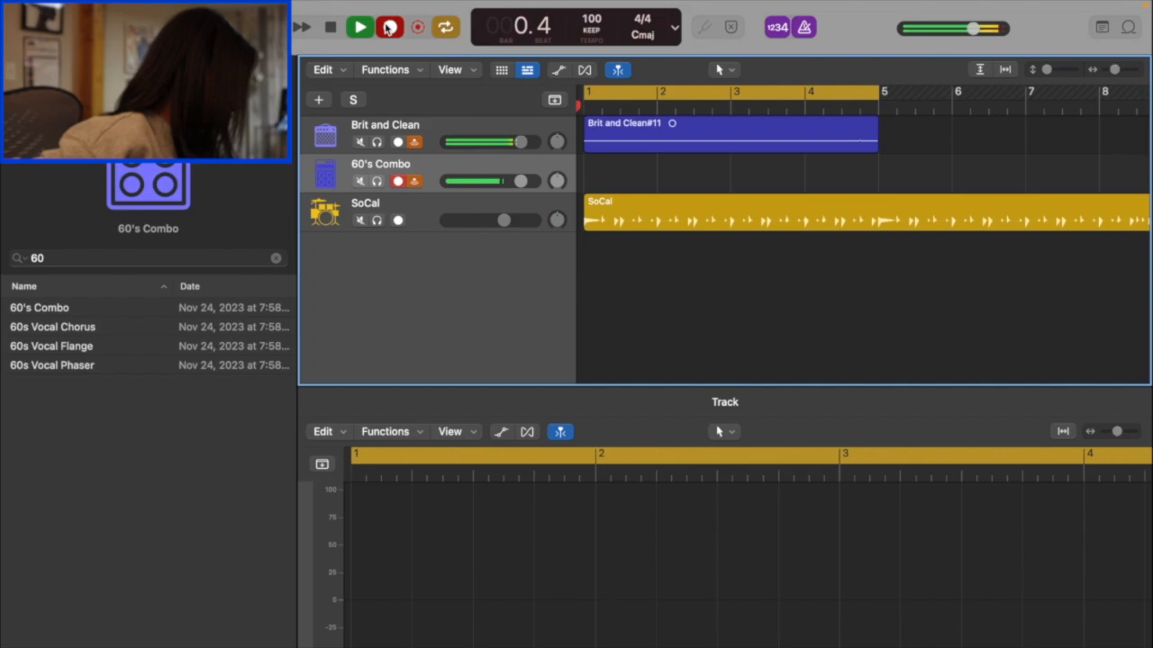
pyautogui.click(358, 27)
pyautogui.write('surf')
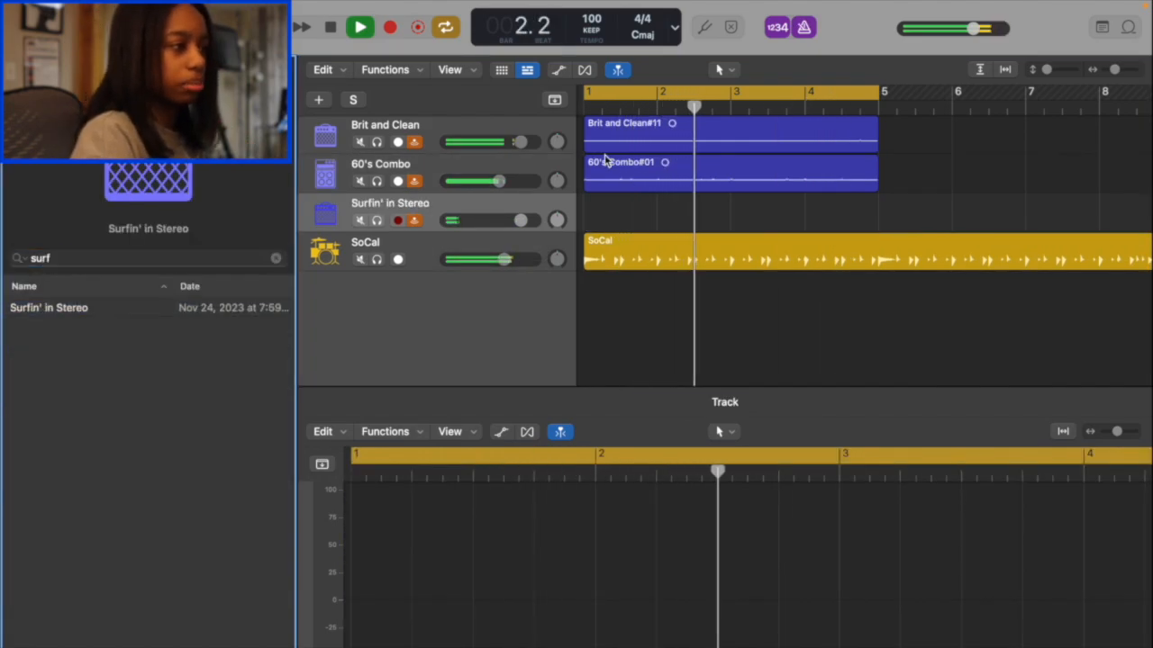
# Step: Record the four-bar region 'Surfin' in Stereo: Take 3' on the armed track
pyautogui.click(390, 26)
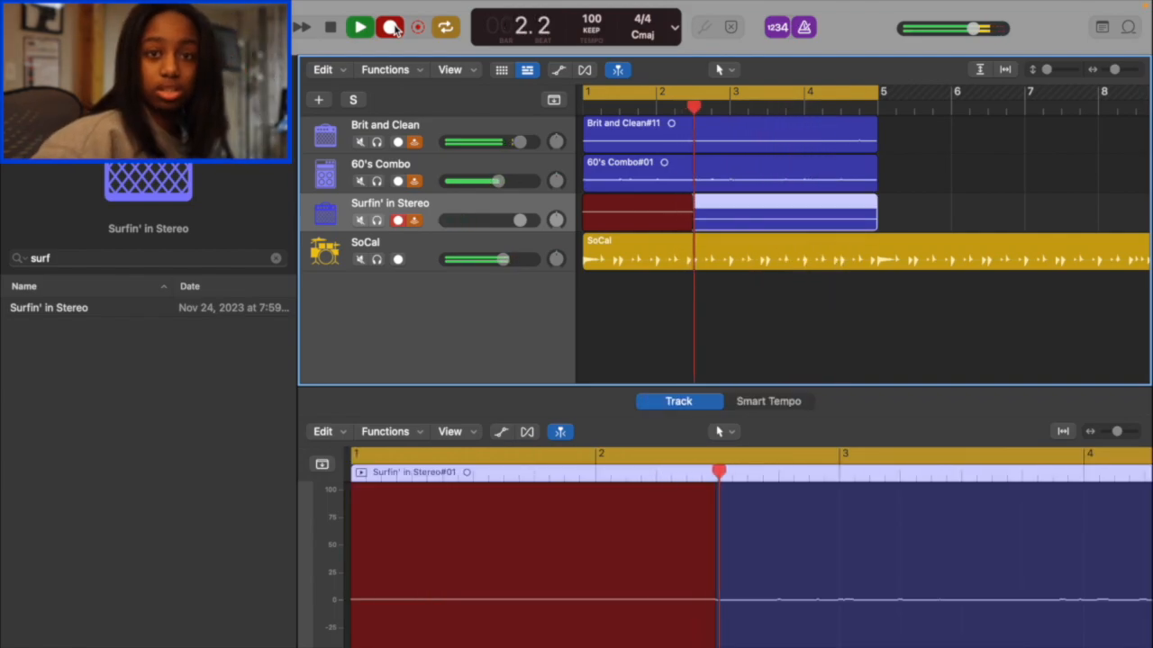
pyautogui.click(391, 27)
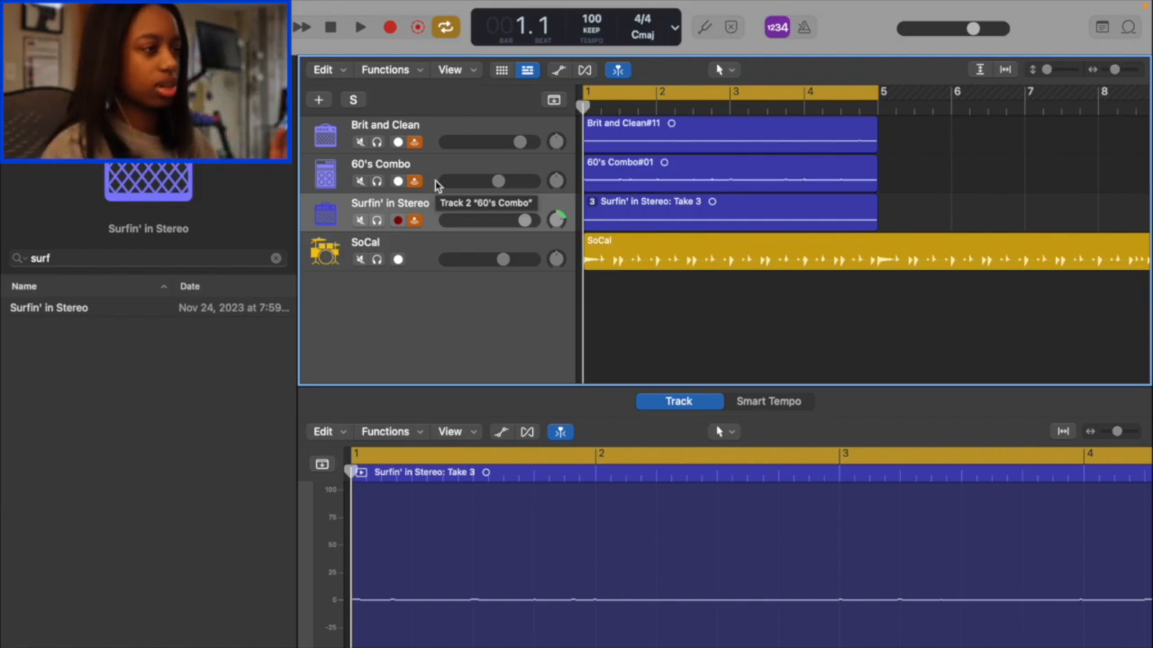
# Step: Solo Brit and Clean and play back the guitar take on its own
pyautogui.click(384, 124)
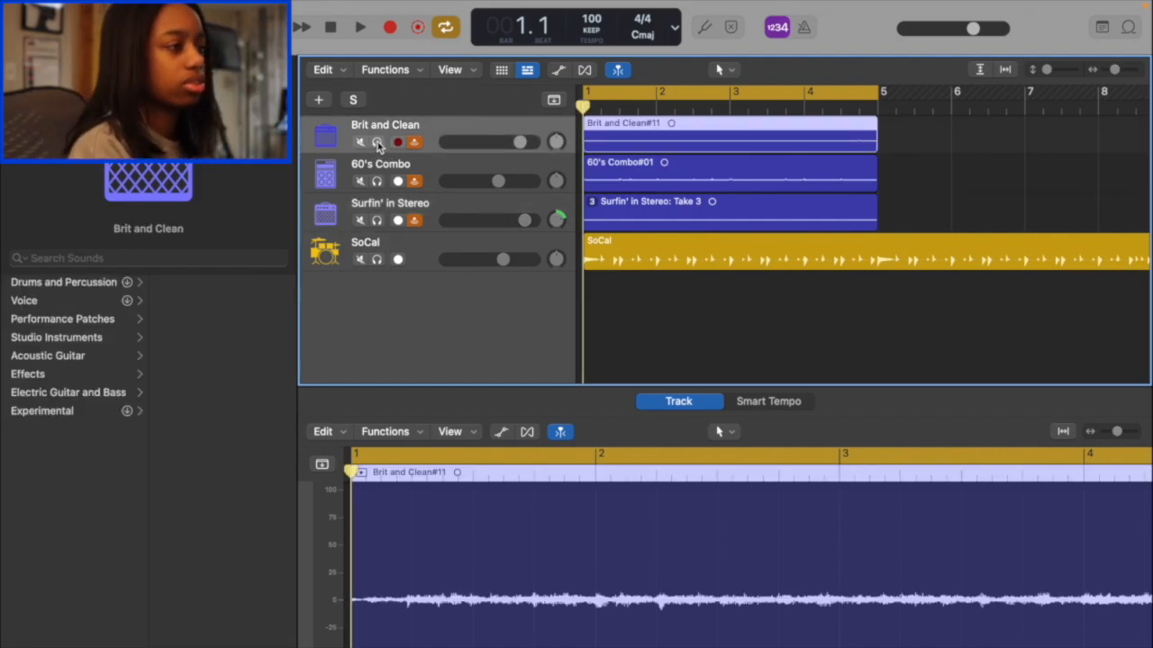
pyautogui.click(359, 27)
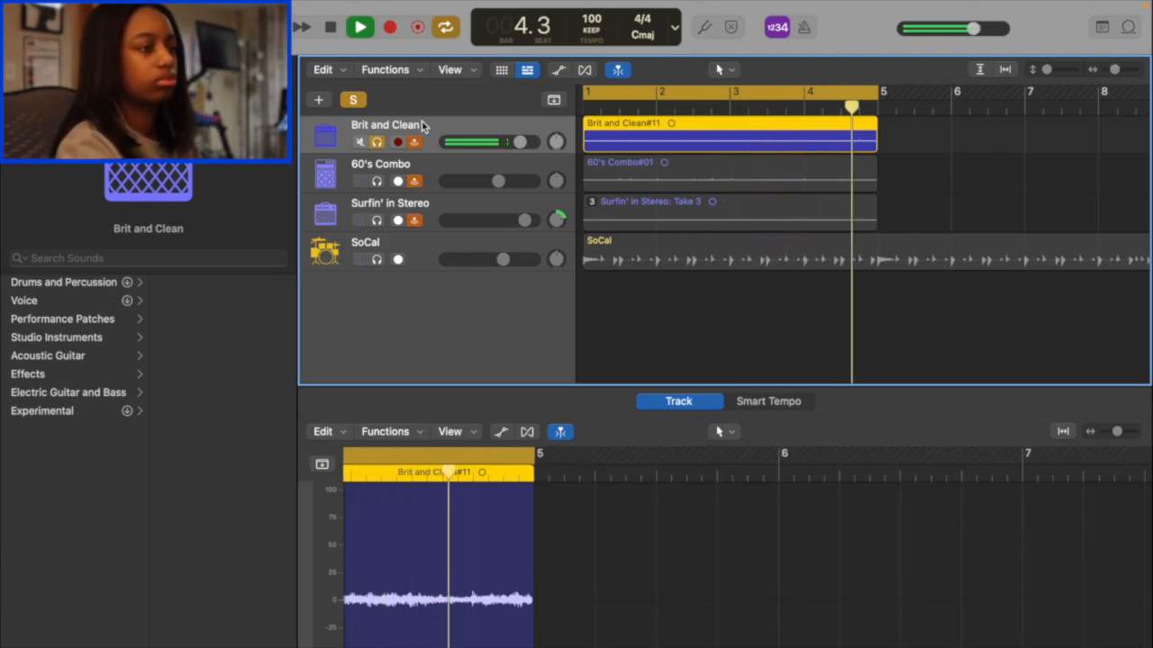
pyautogui.click(359, 26)
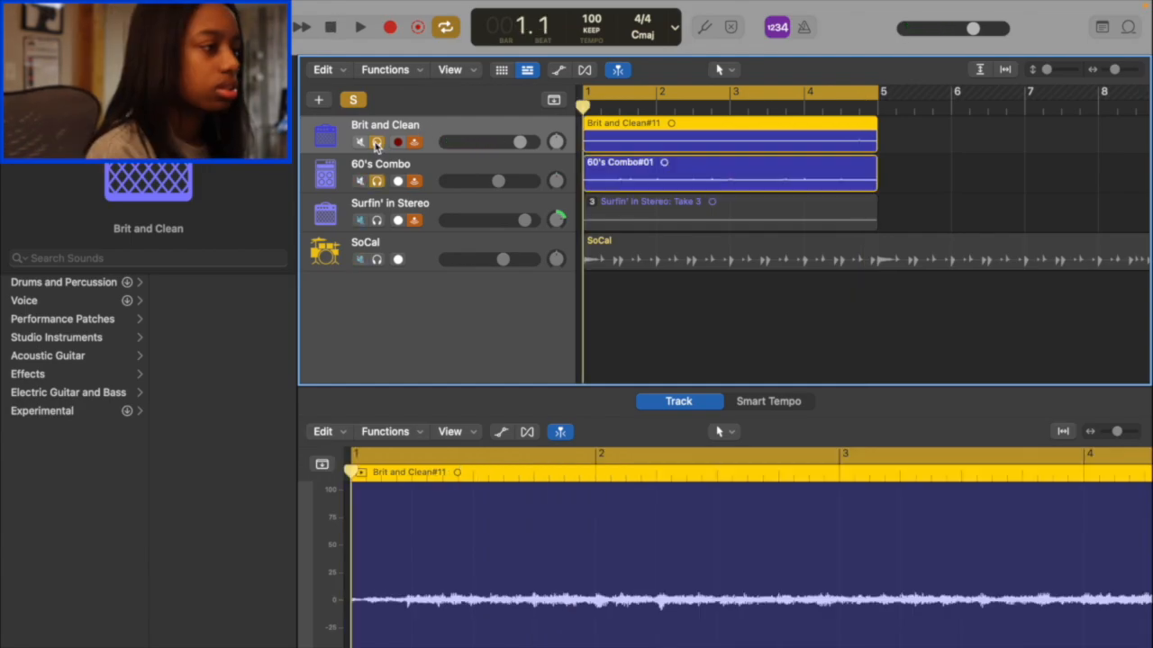
# Step: Unsolo Brit and Clean, solo 60's Combo, and play the bass alone
pyautogui.click(376, 142)
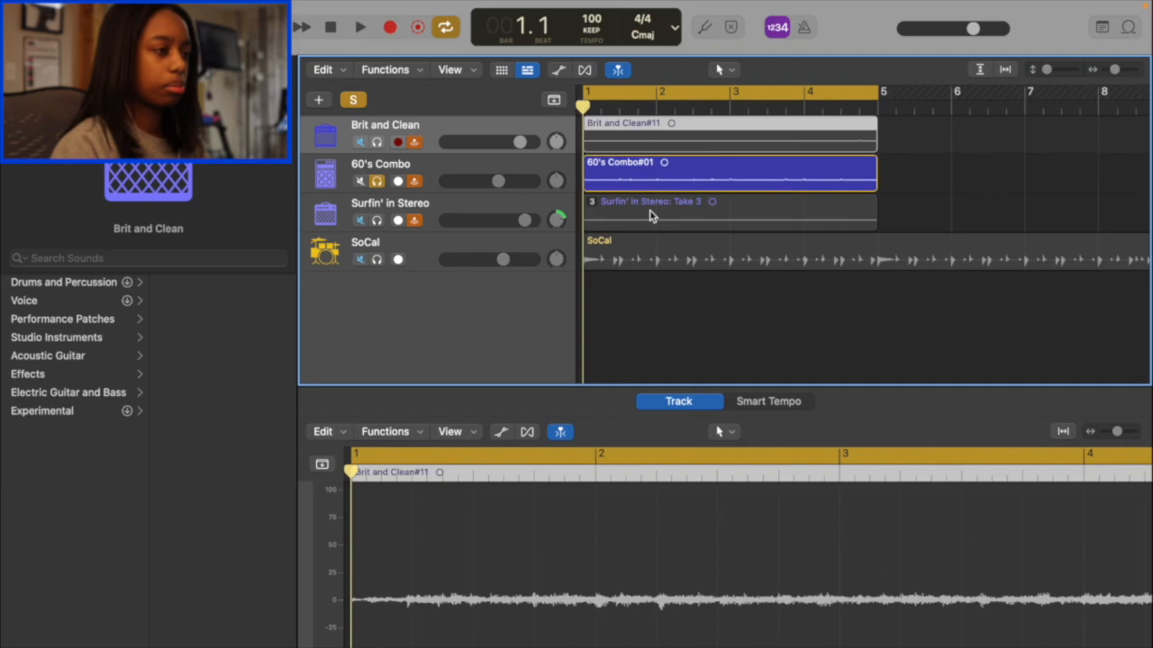
pyautogui.click(359, 27)
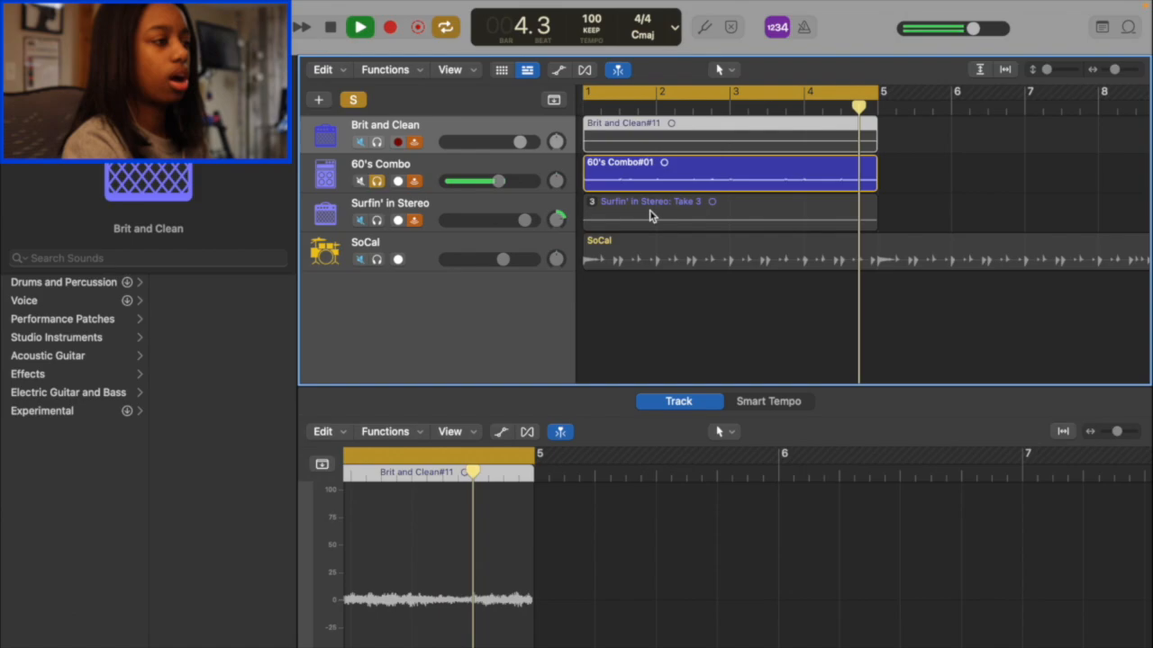
pyautogui.click(358, 26)
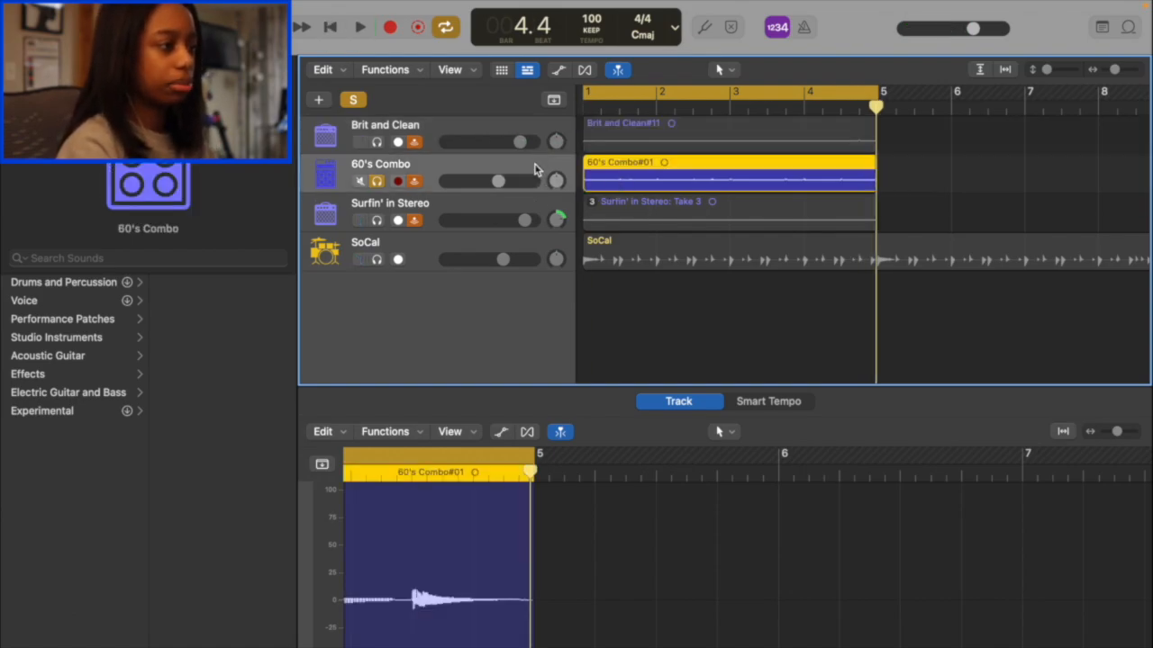
# Step: Solo Surfin' in Stereo and play its guitar take in isolation
pyautogui.click(329, 26)
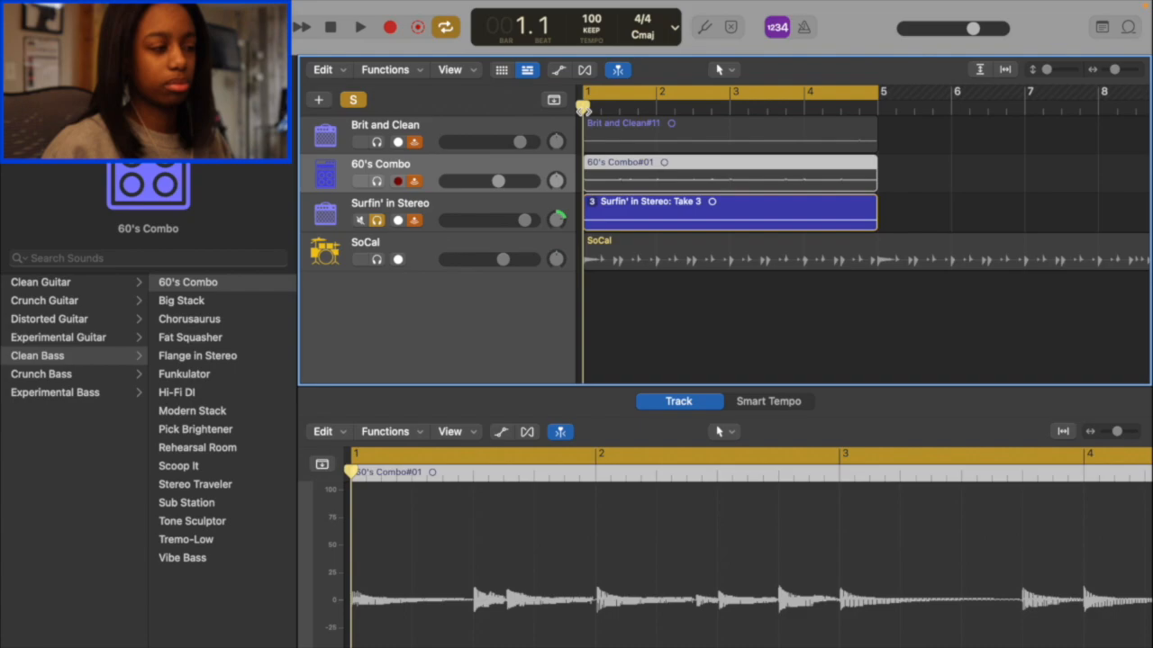
pyautogui.click(360, 27)
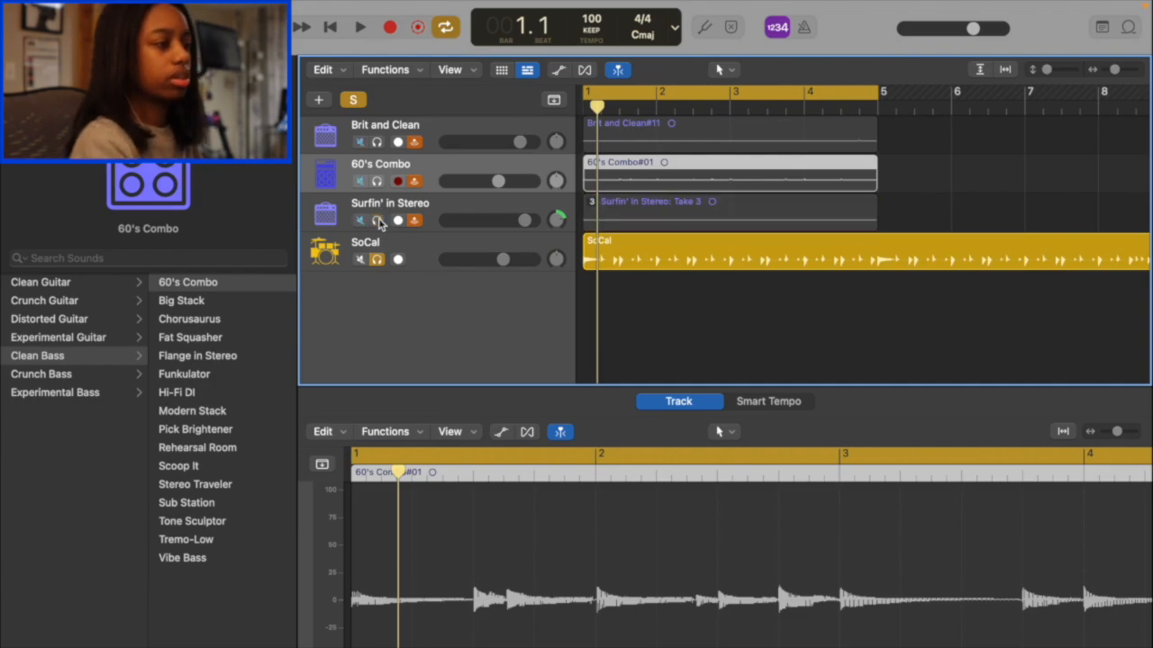
# Step: Turn off all solos and play the full four-track mix through bar four
pyautogui.click(360, 27)
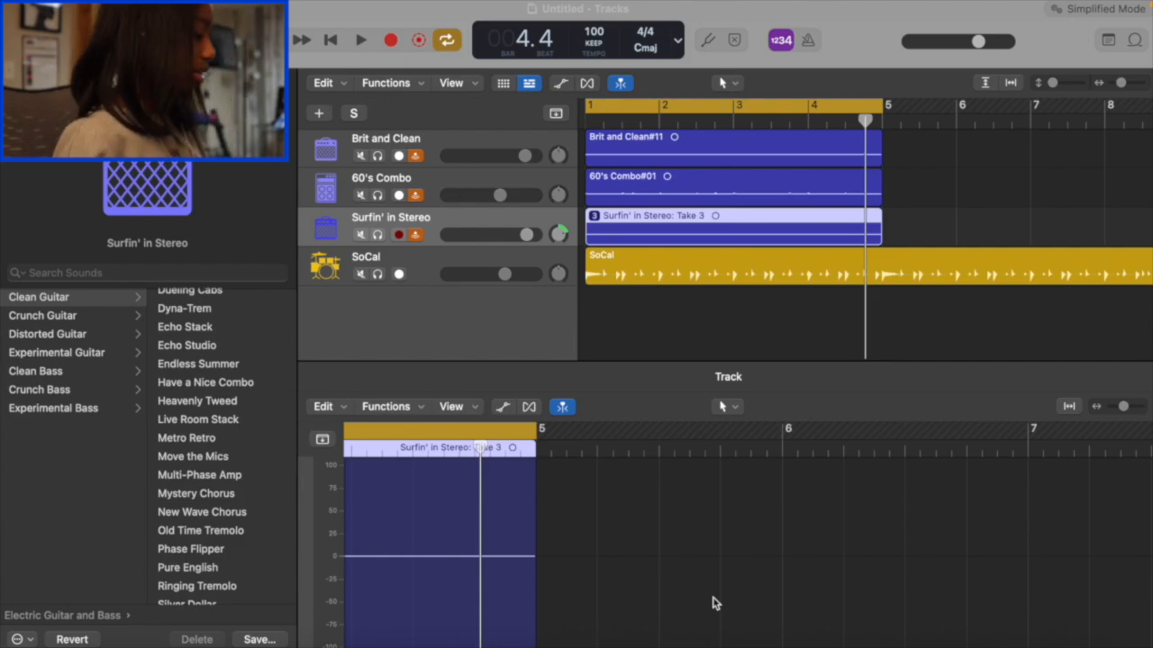
pyautogui.moveTo(551, 217)
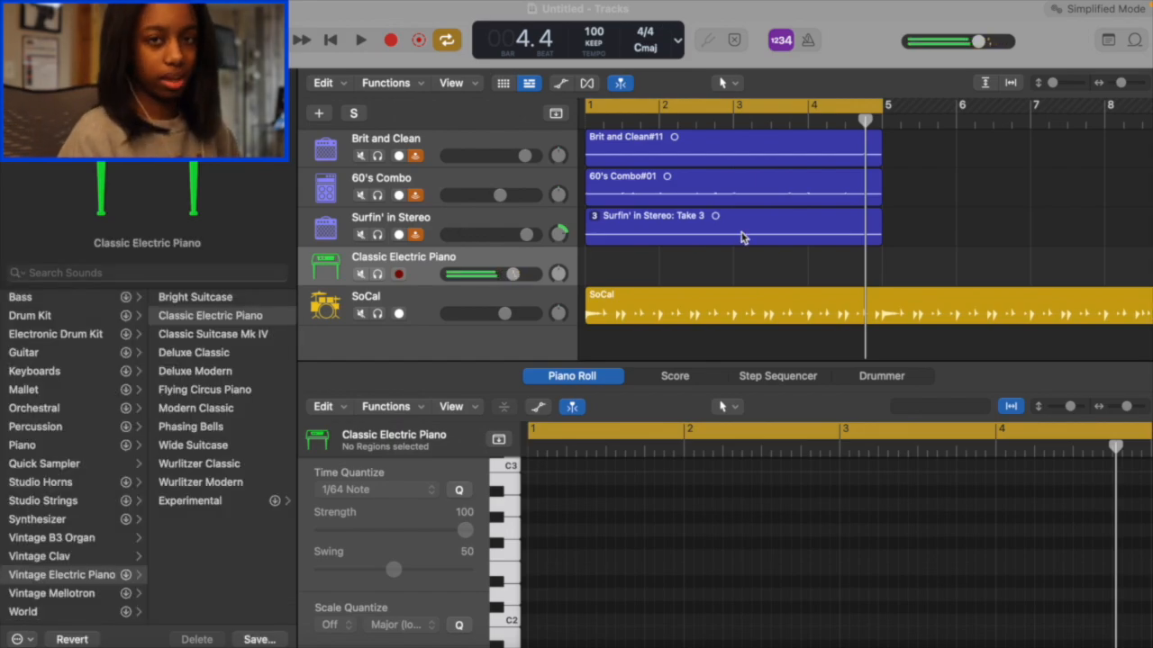
# Step: Return to the start and record a four-note Warm Synth Pad chord part, voiced as Stratosphere
pyautogui.click(331, 39)
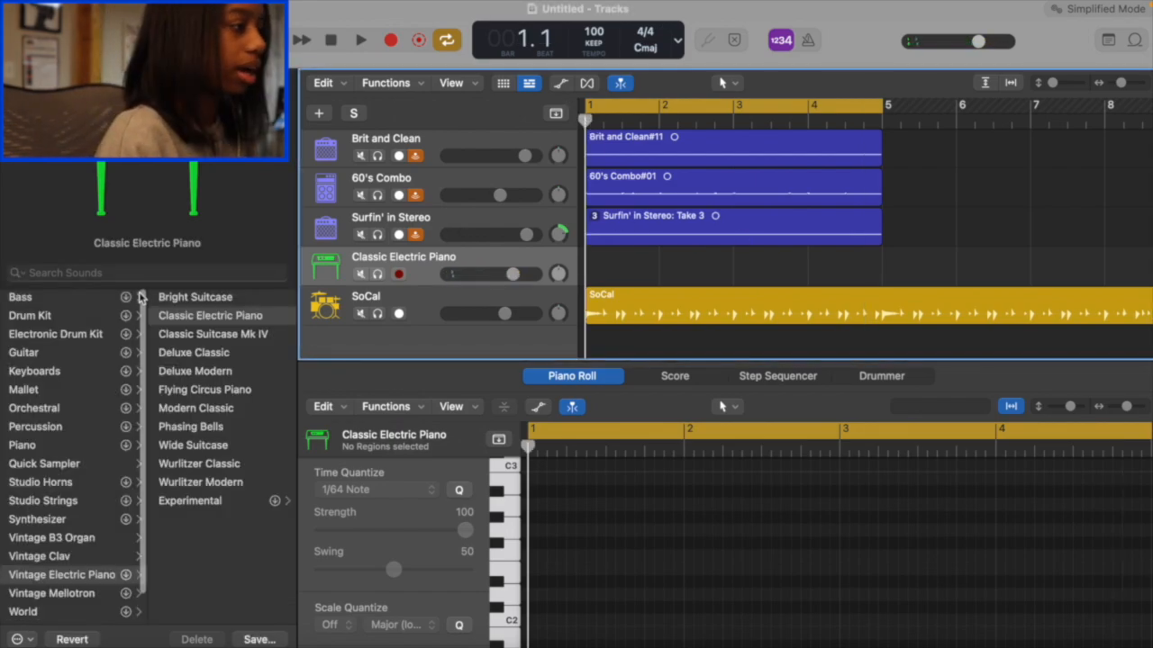
pyautogui.click(361, 39)
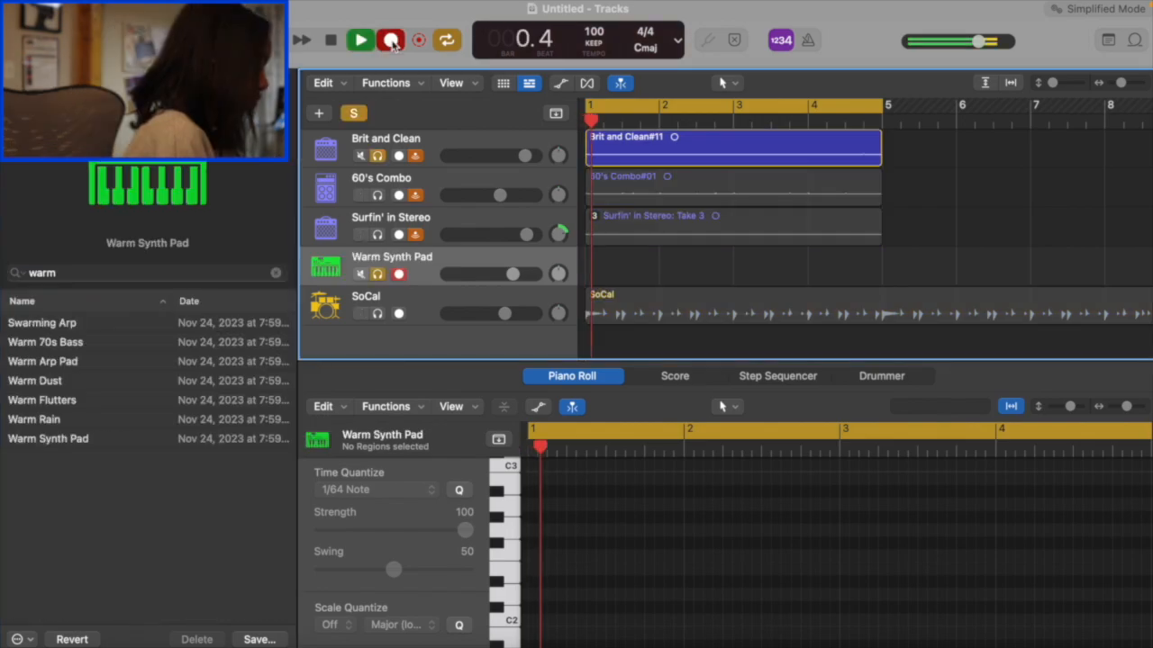
pyautogui.click(360, 40)
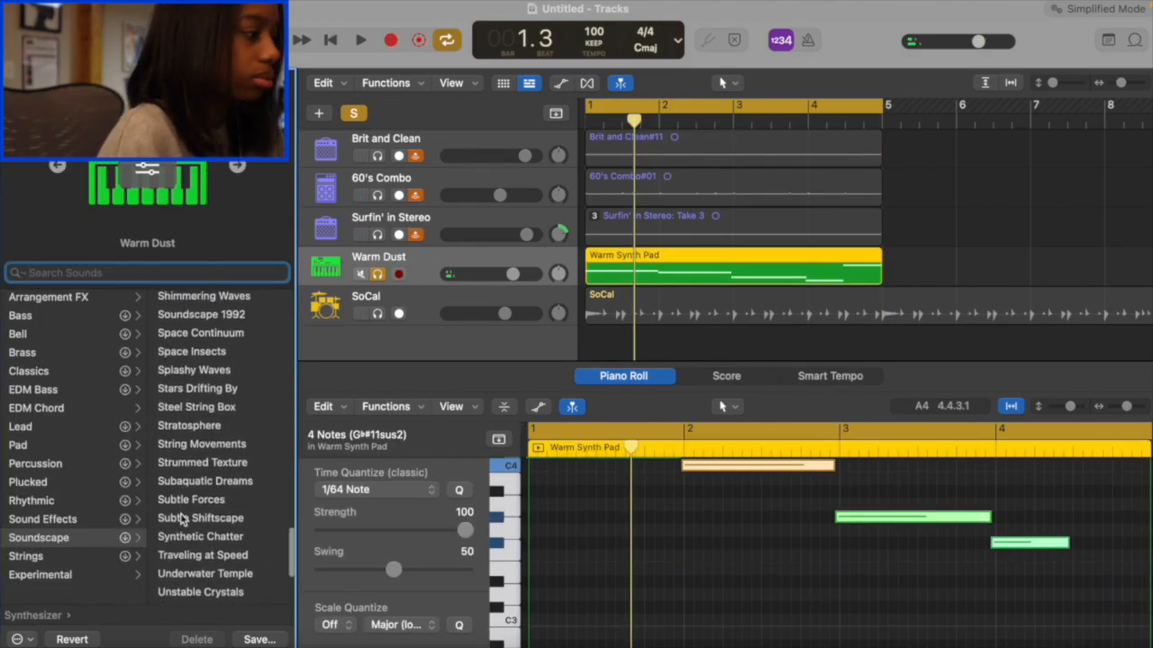
pyautogui.scroll(3)
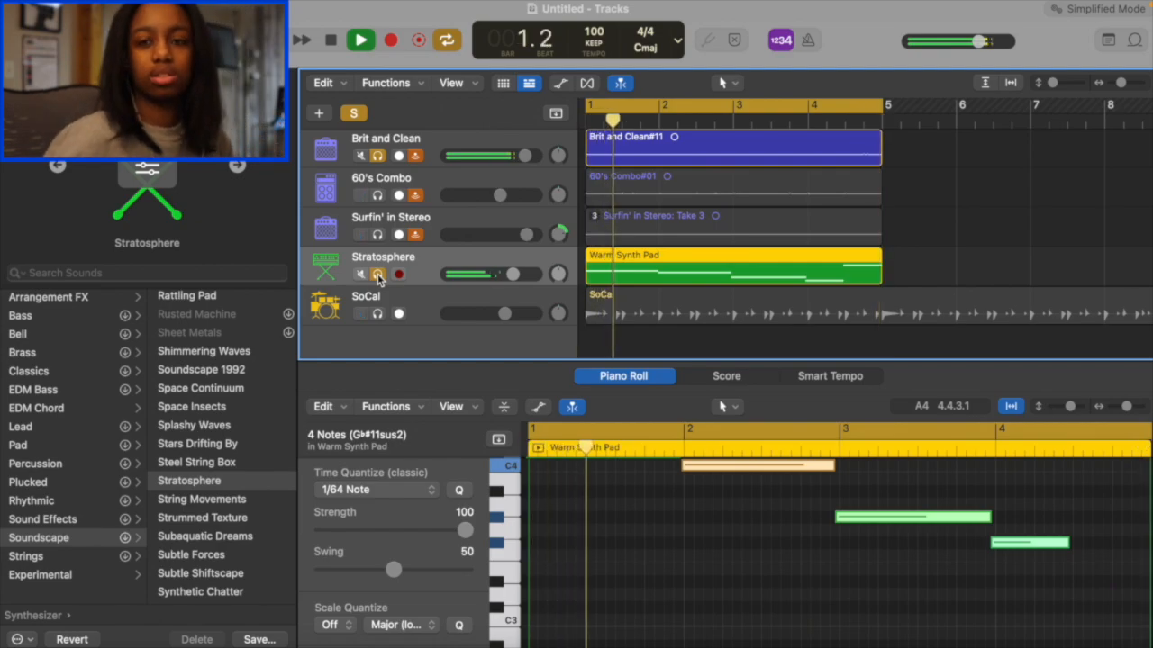
pyautogui.click(360, 40)
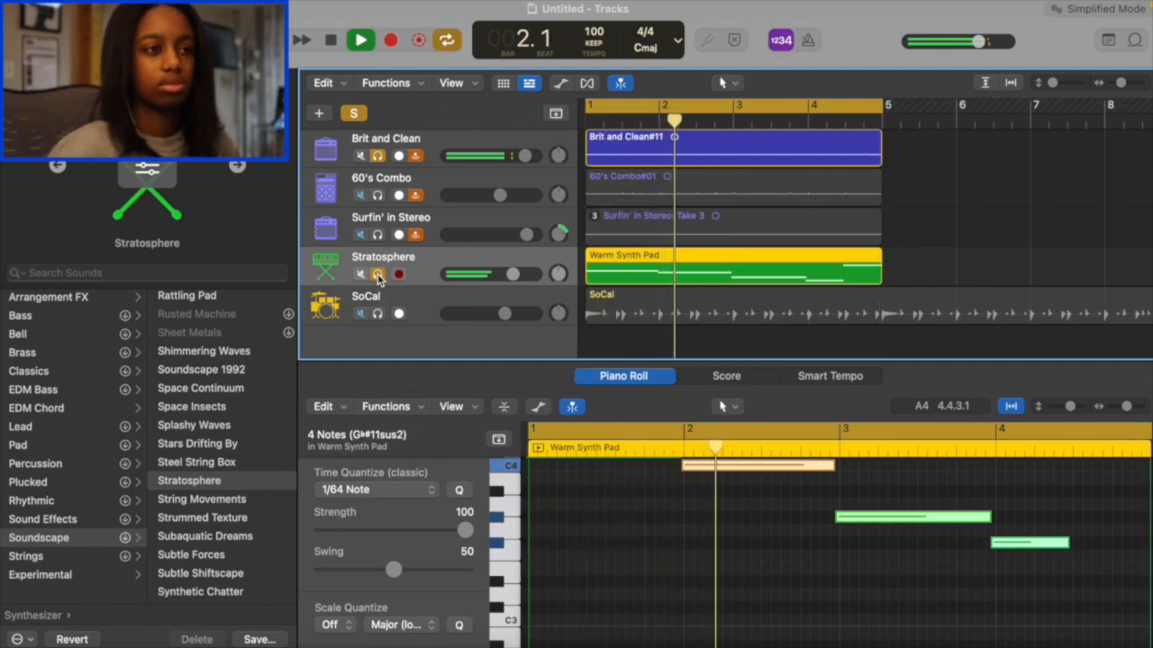